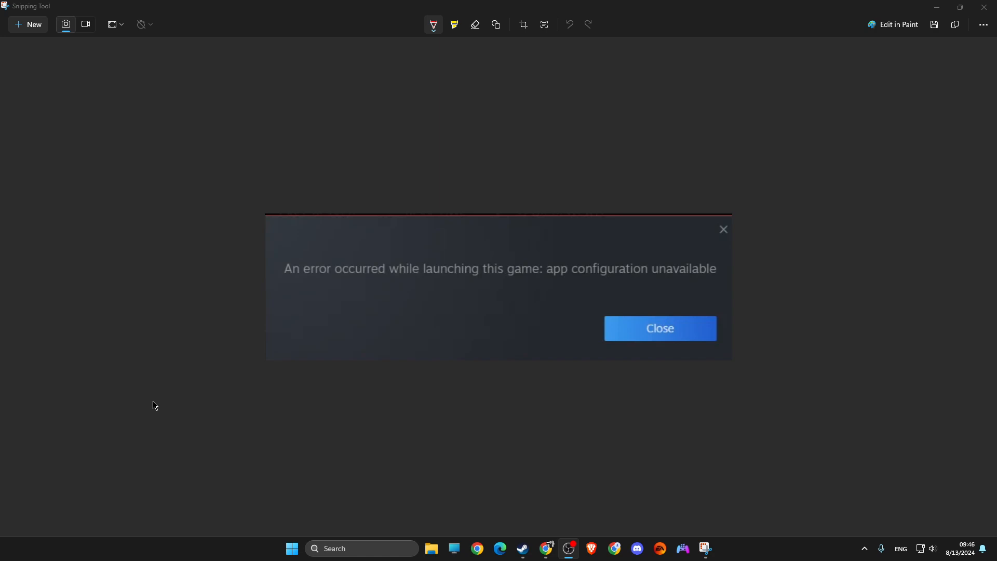
mouse_move(396, 321)
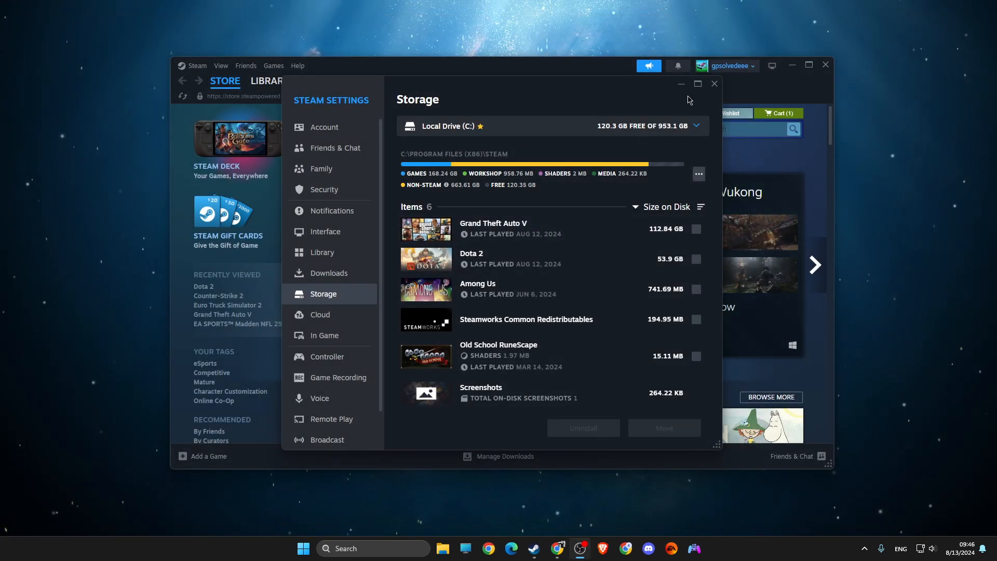
click(268, 81)
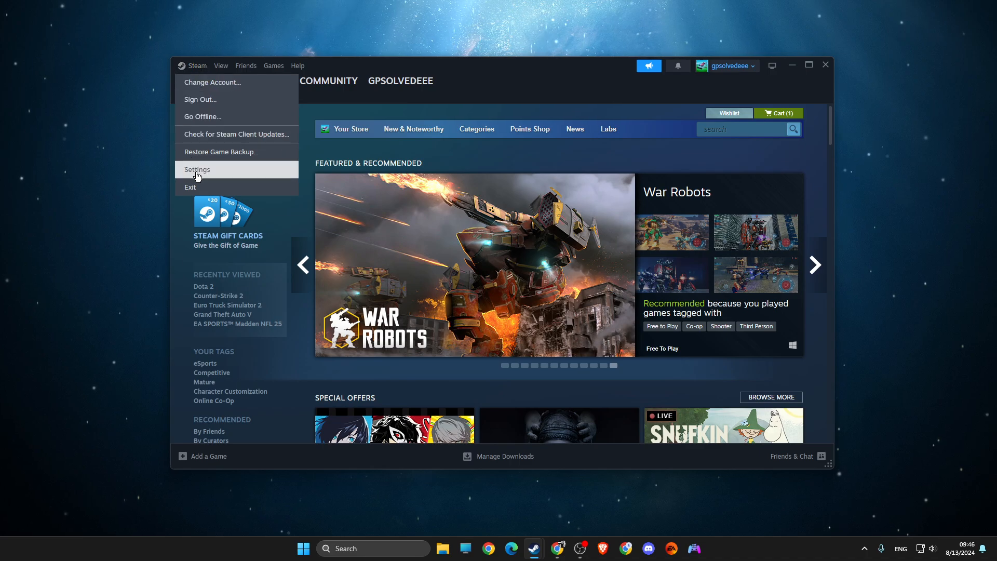
click(198, 170)
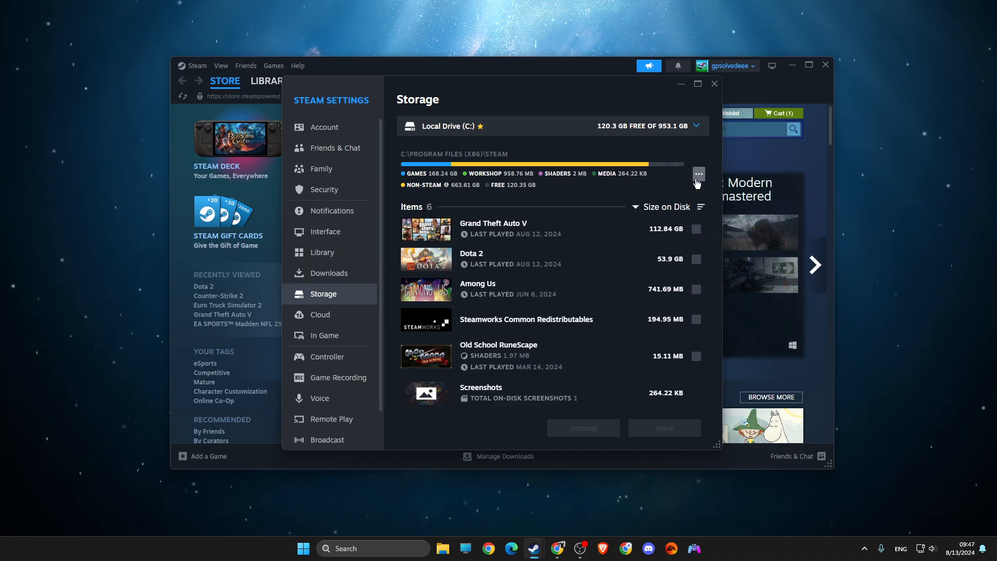
Repair the C:\Program Files (x86)\Steam library folder and close the finished repair notice.
click(698, 175)
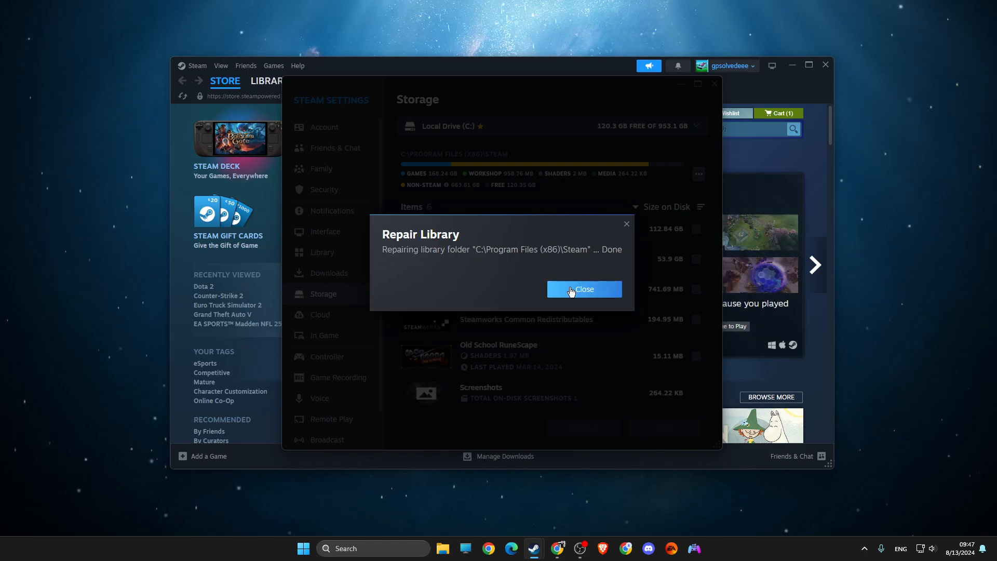
click(583, 288)
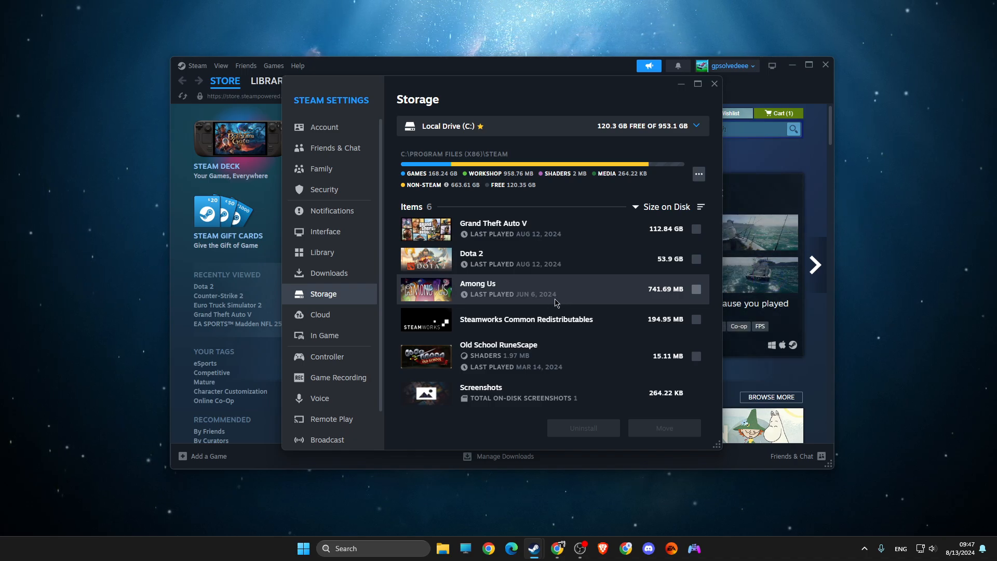
mouse_move(357, 278)
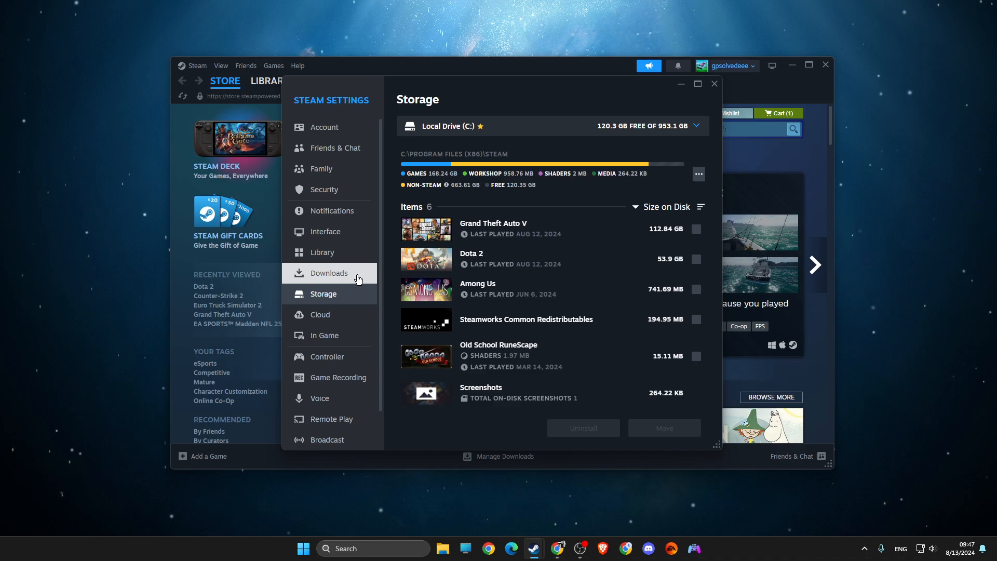
Show the Downloads settings page scrolled down to the Clear Download Cache option.
click(328, 272)
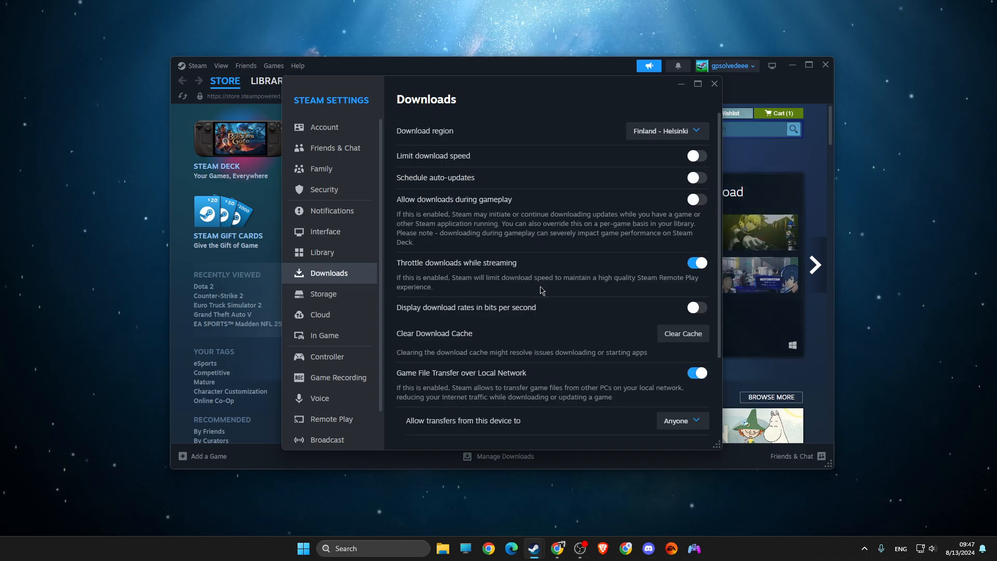
scroll(down, 3)
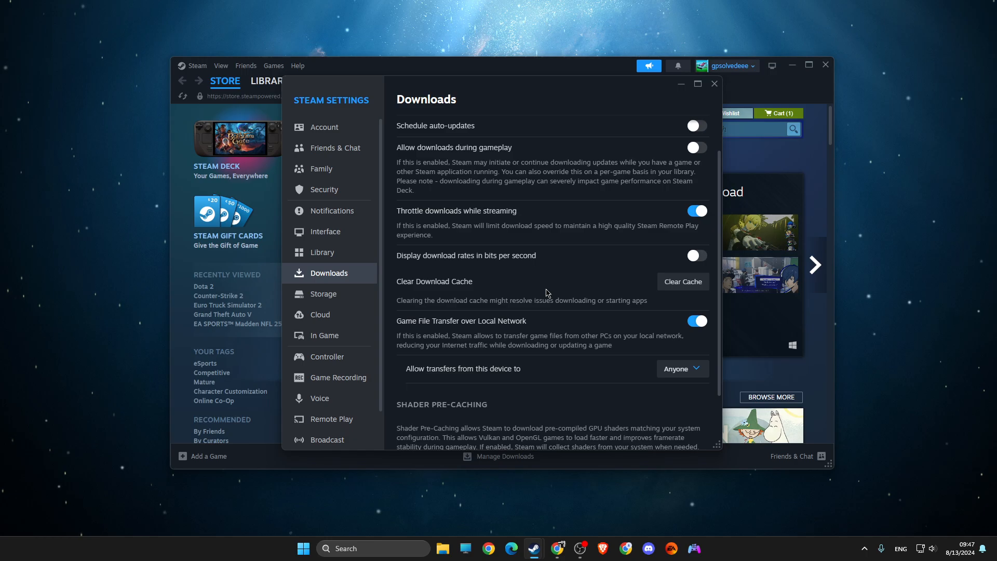
mouse_move(470, 283)
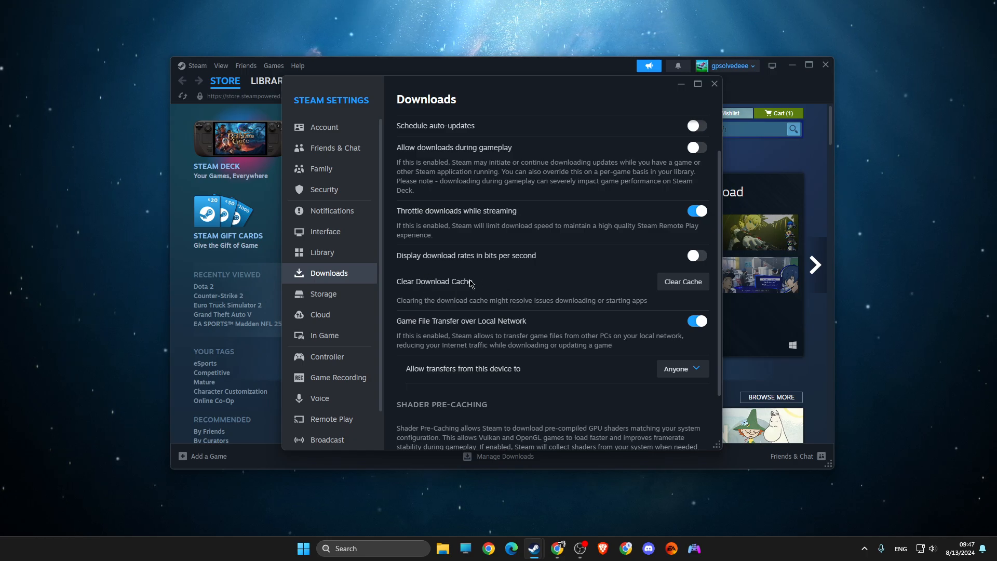